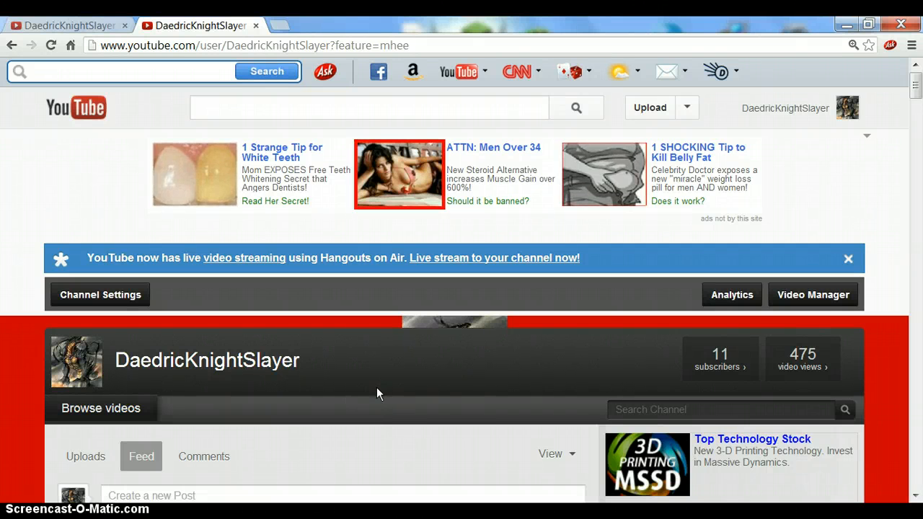
Step: Go to the Video Manager to see the channel's 30 uploaded videos
scroll(down, 3)
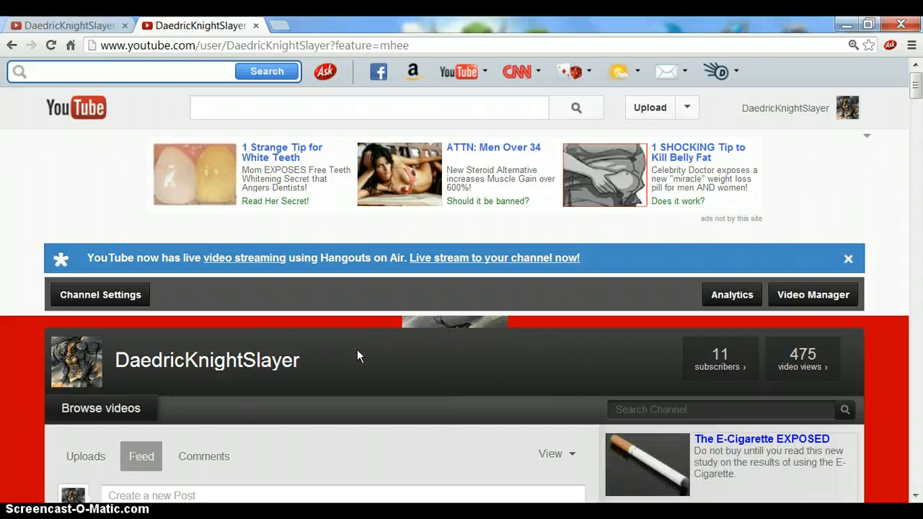
mouse_move(470, 320)
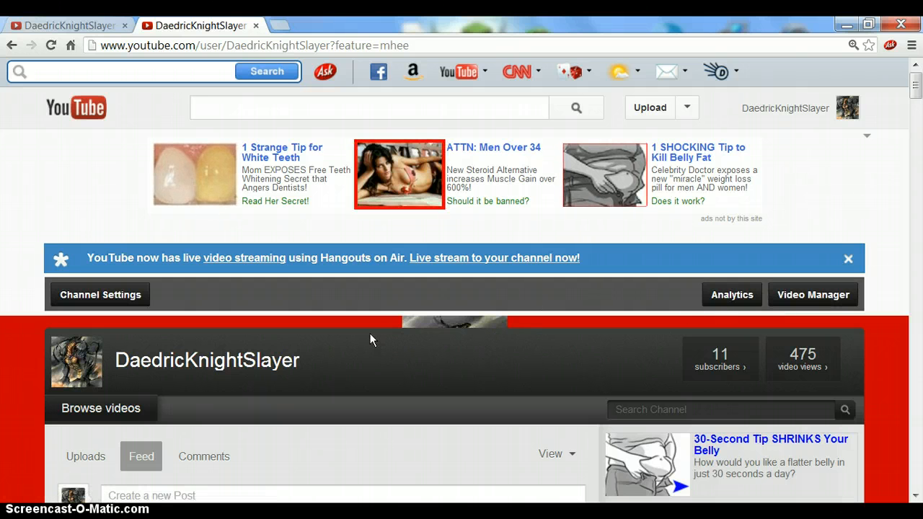
mouse_move(476, 361)
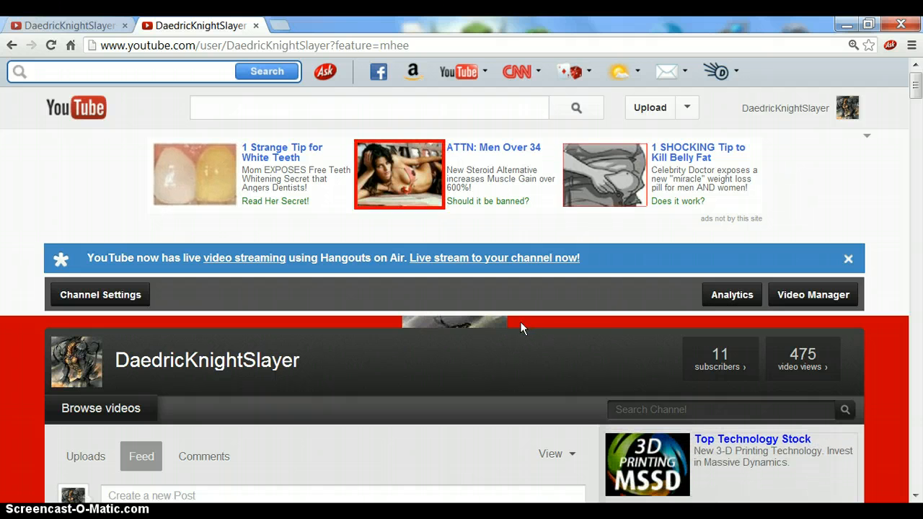
mouse_move(519, 321)
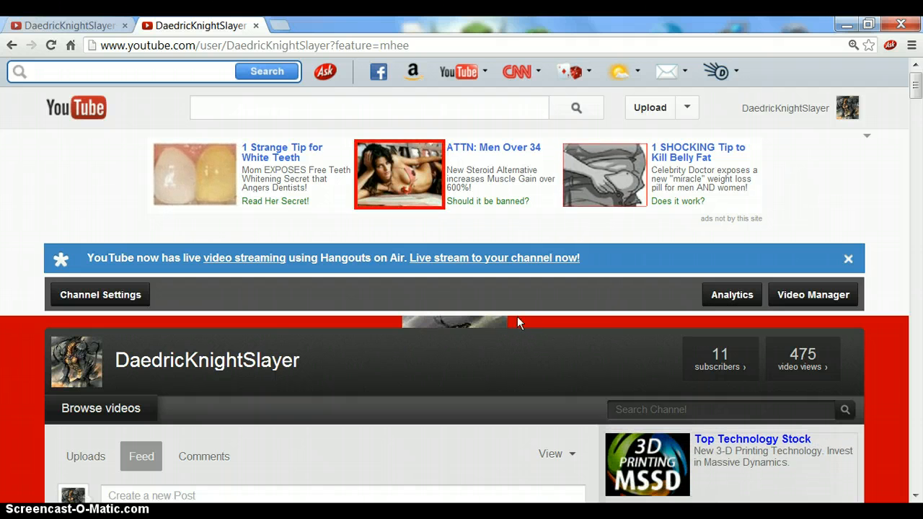
mouse_move(823, 302)
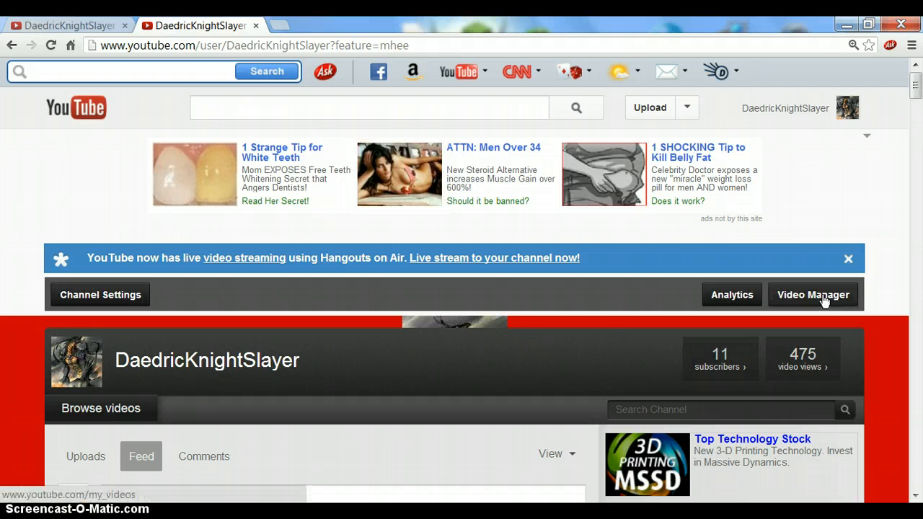
click(813, 295)
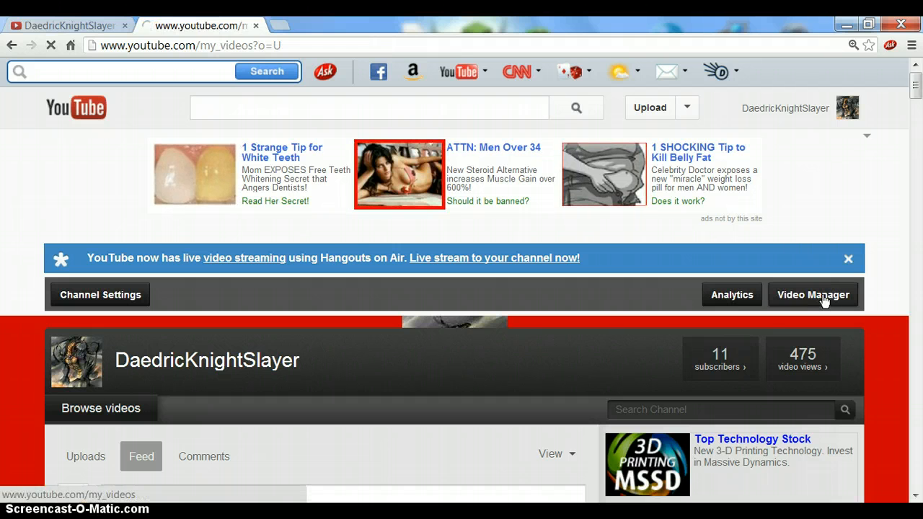
click(814, 294)
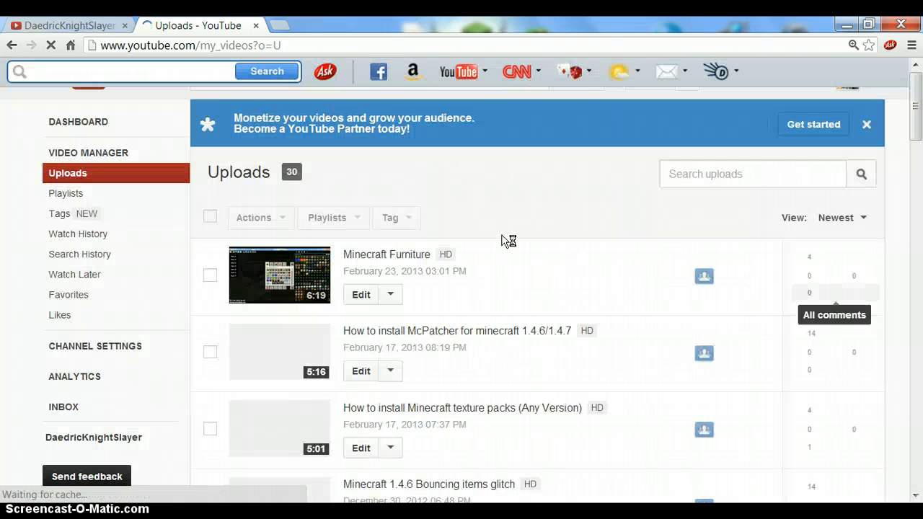
mouse_move(554, 319)
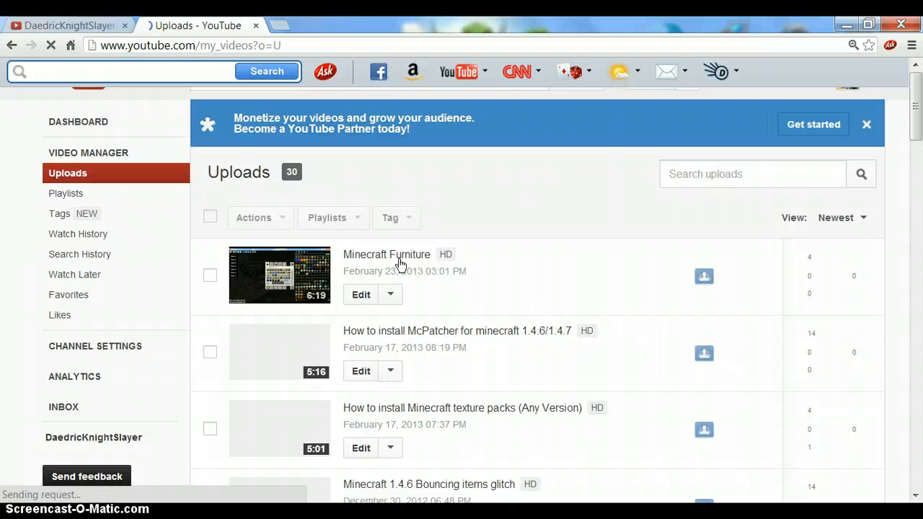
mouse_move(603, 263)
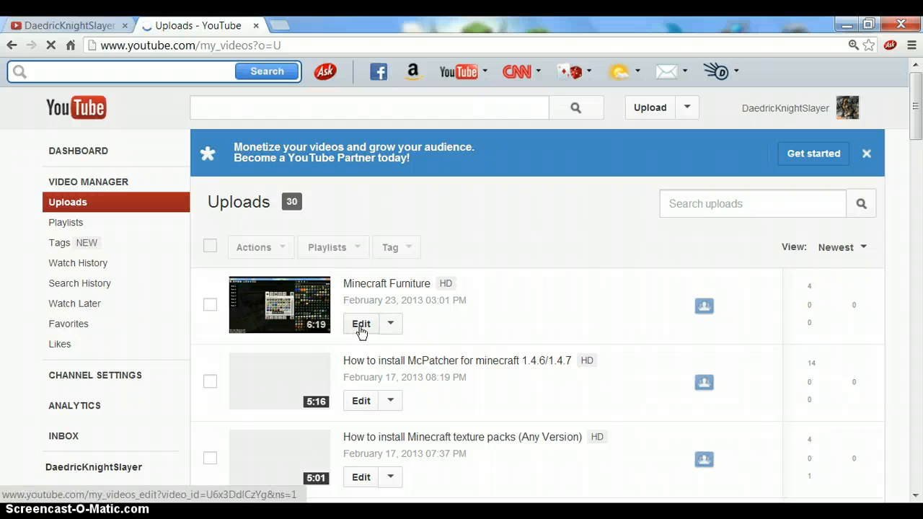
Step: Choose Edit under 'Minecraft Furniture' to load its info and settings page
click(360, 323)
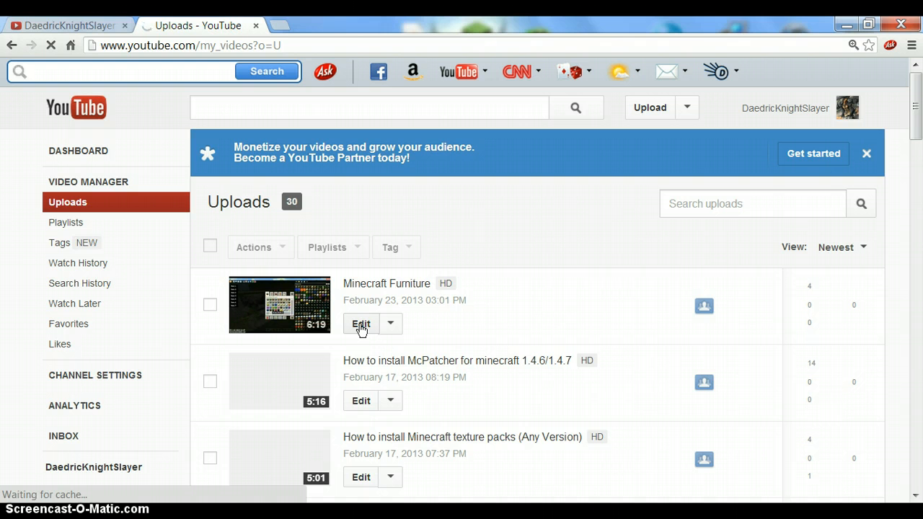
click(361, 323)
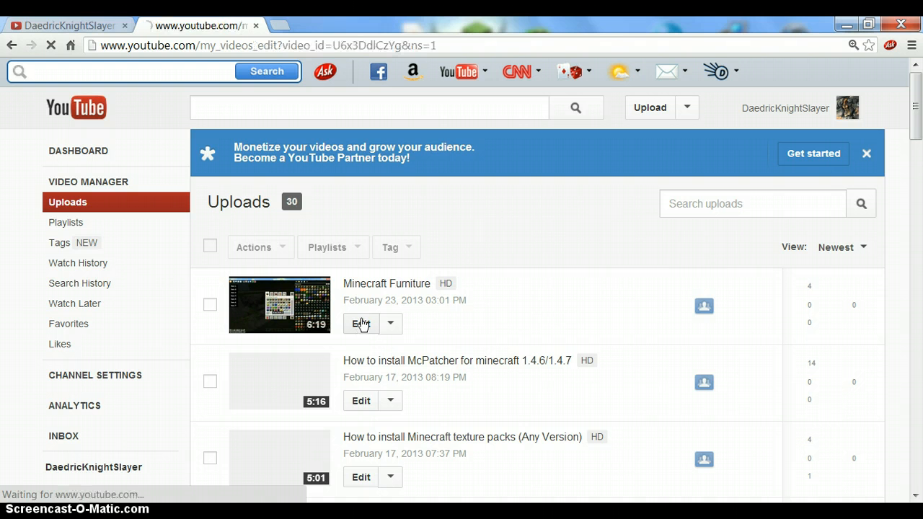
click(361, 324)
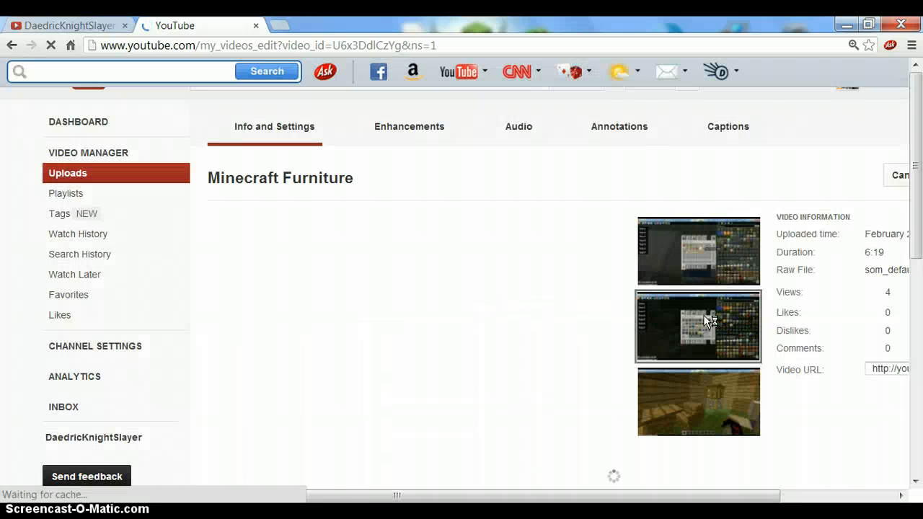
mouse_move(534, 469)
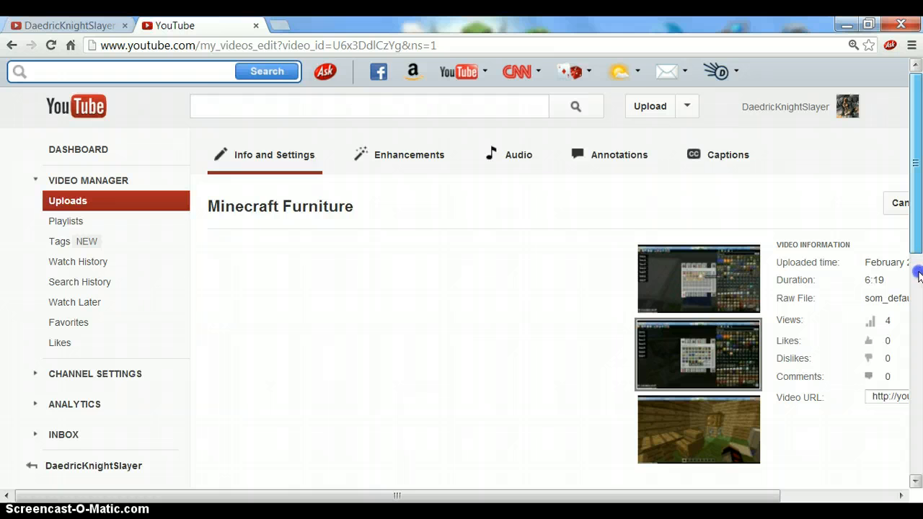
Step: In the first tab, go to My Channel and select its address for copying
scroll(down, 3)
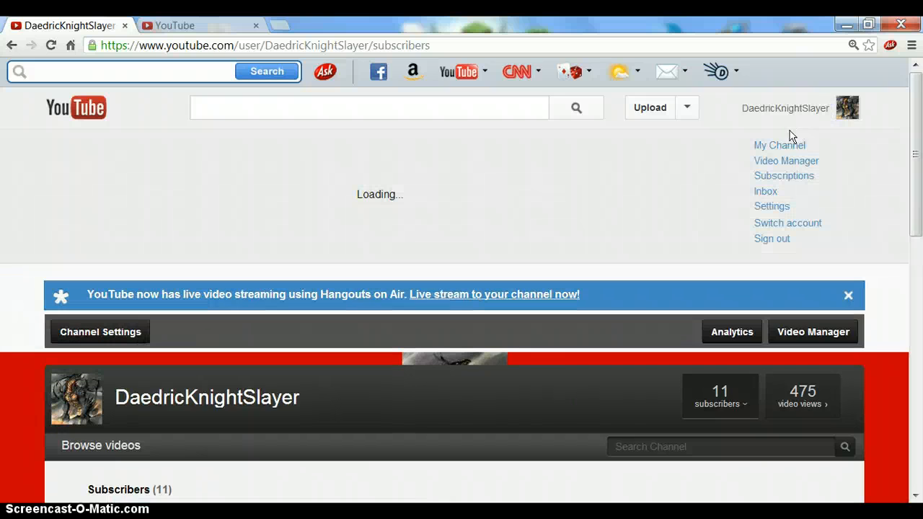
click(779, 144)
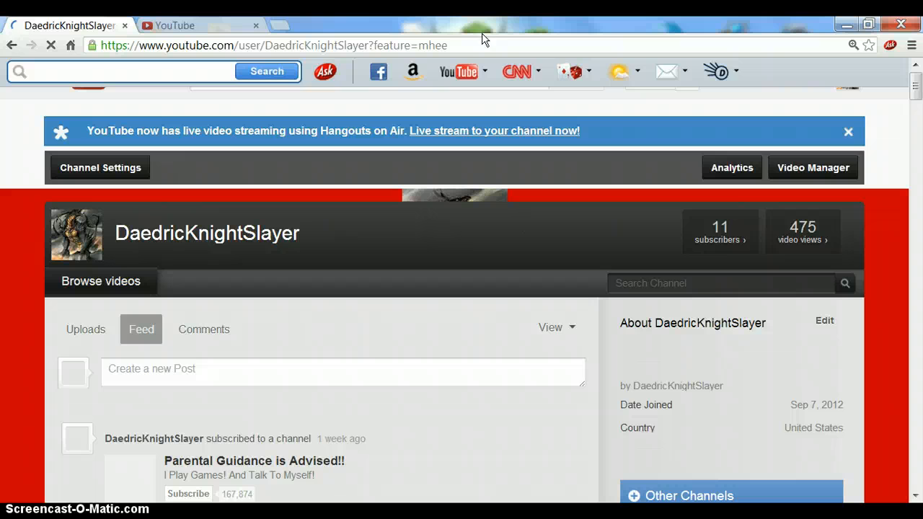
mouse_move(200, 29)
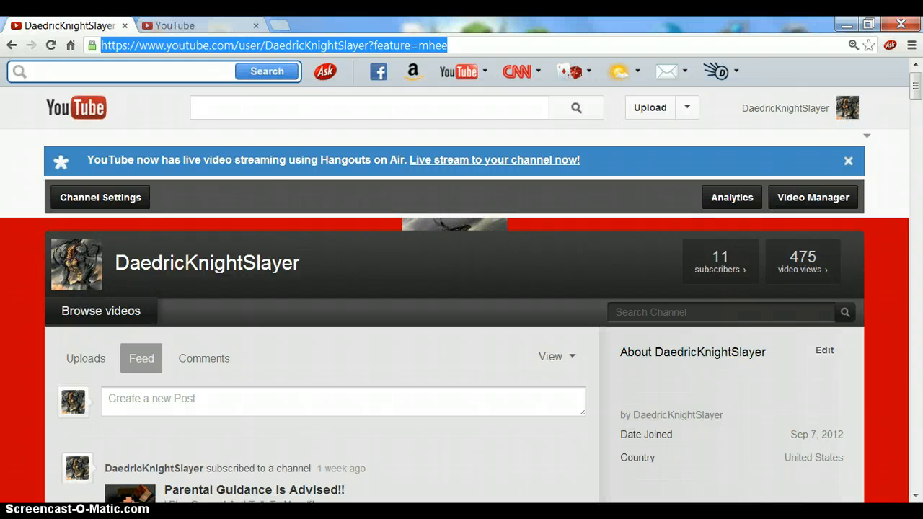
Step: Paste the channel URL into the description after the existing question
click(179, 23)
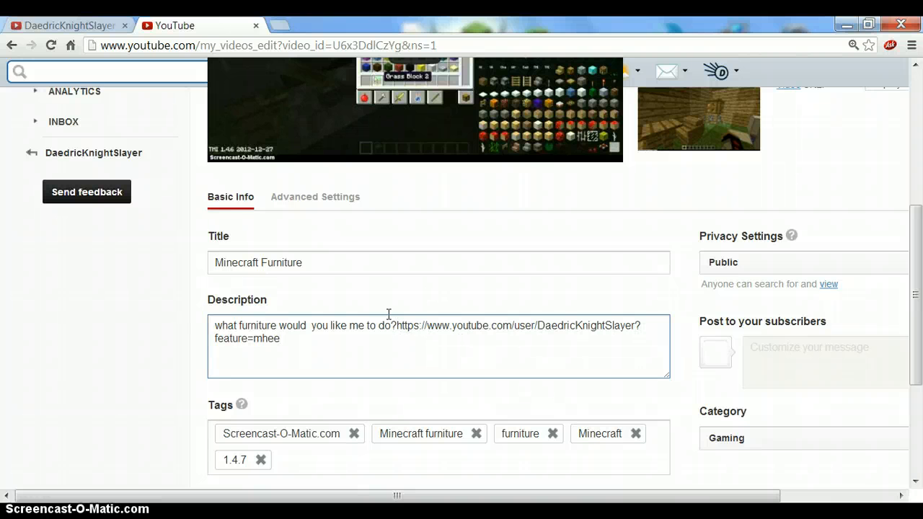
click(396, 326)
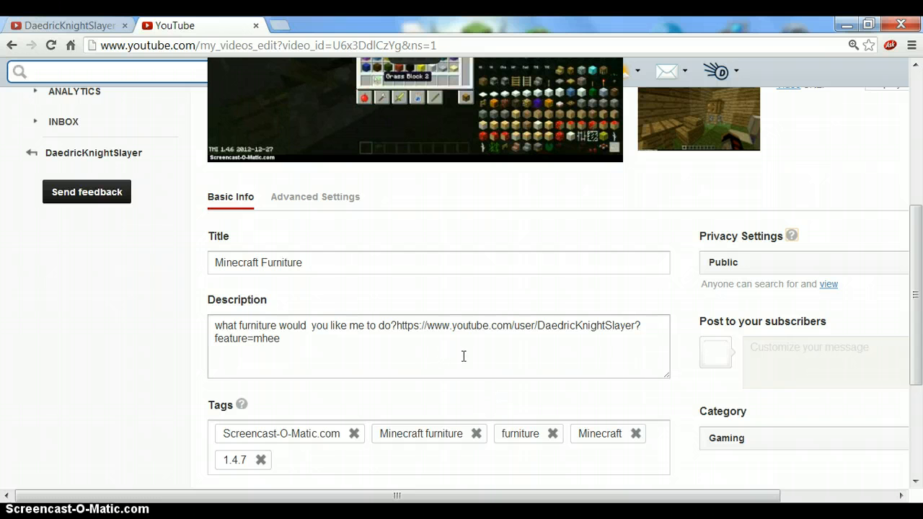
click(384, 326)
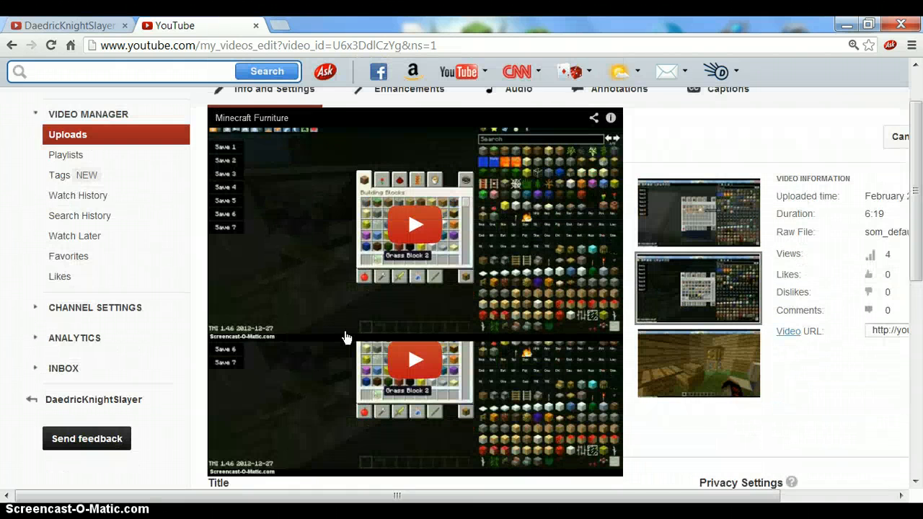
Step: Delete the pasted URL from the description and return to the channel page tab
scroll(down, 3)
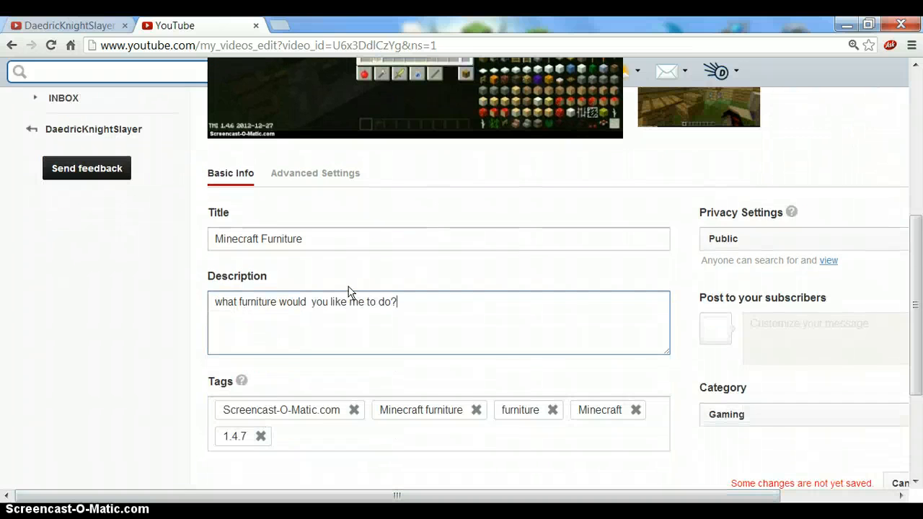
mouse_move(508, 348)
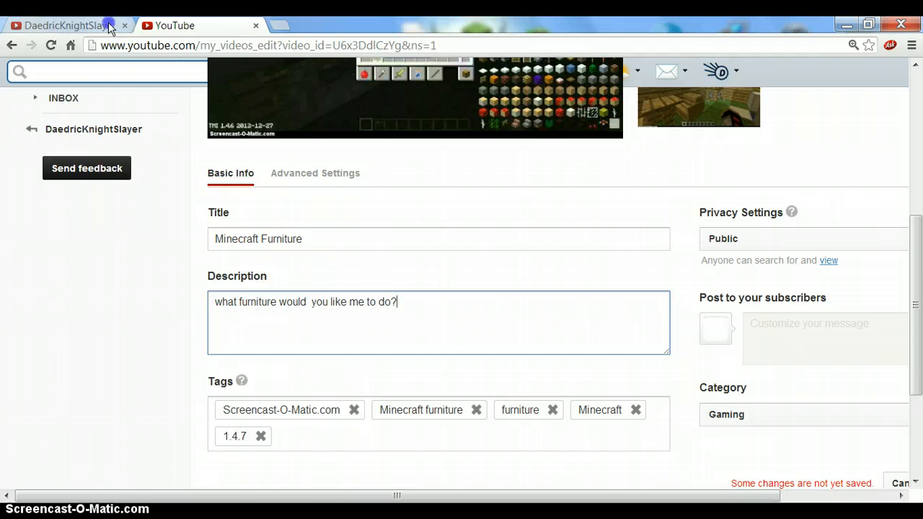
click(70, 21)
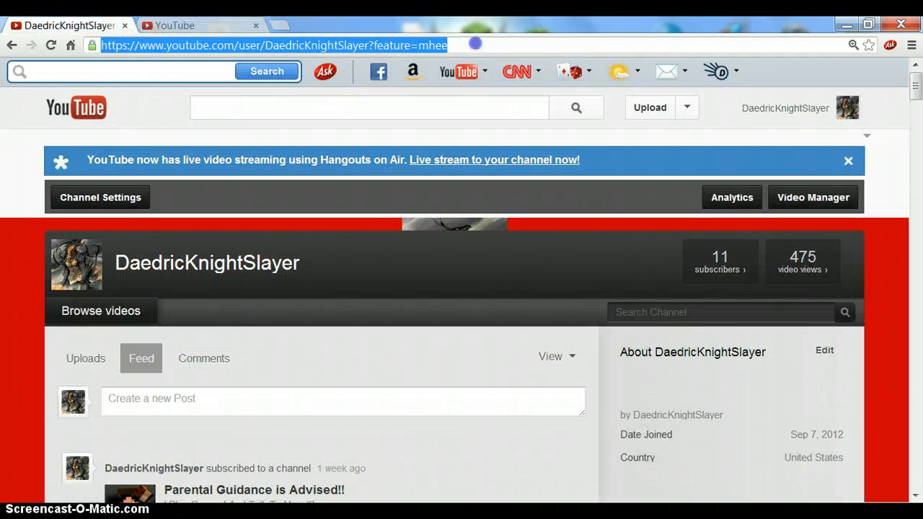